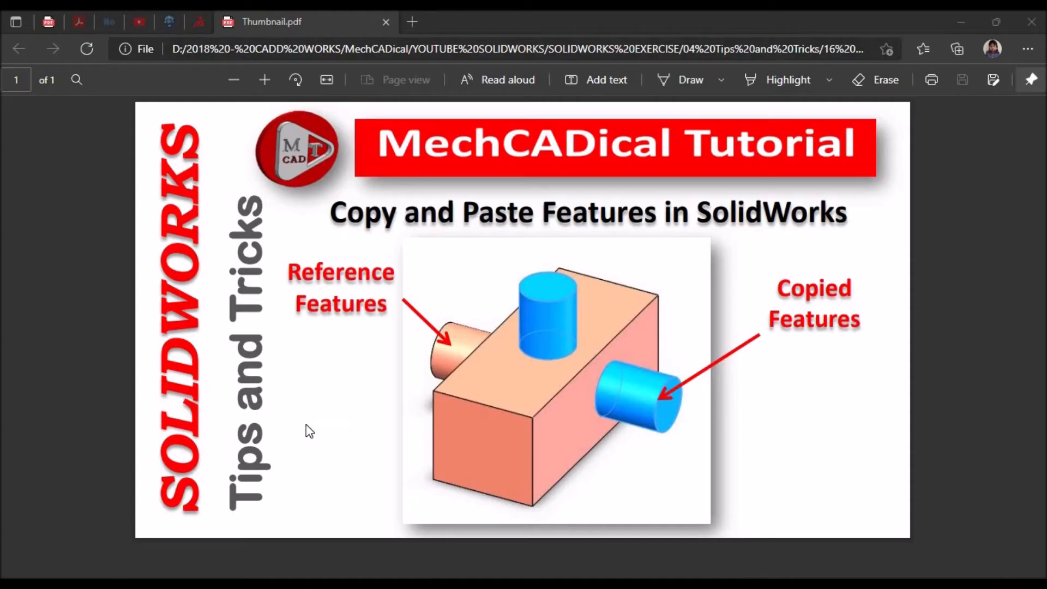
mouse_move(650, 259)
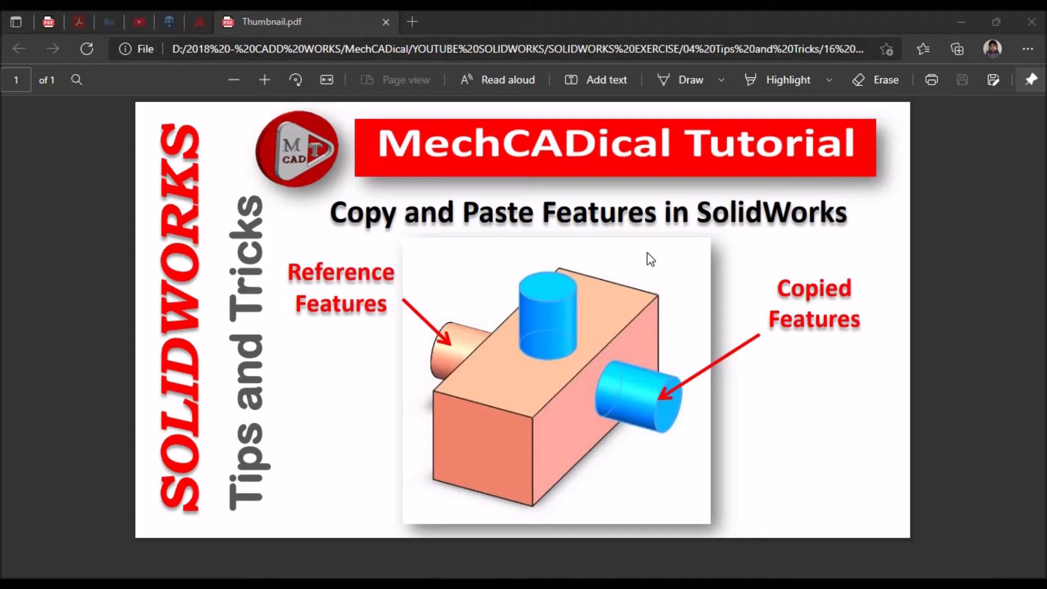
mouse_move(754, 284)
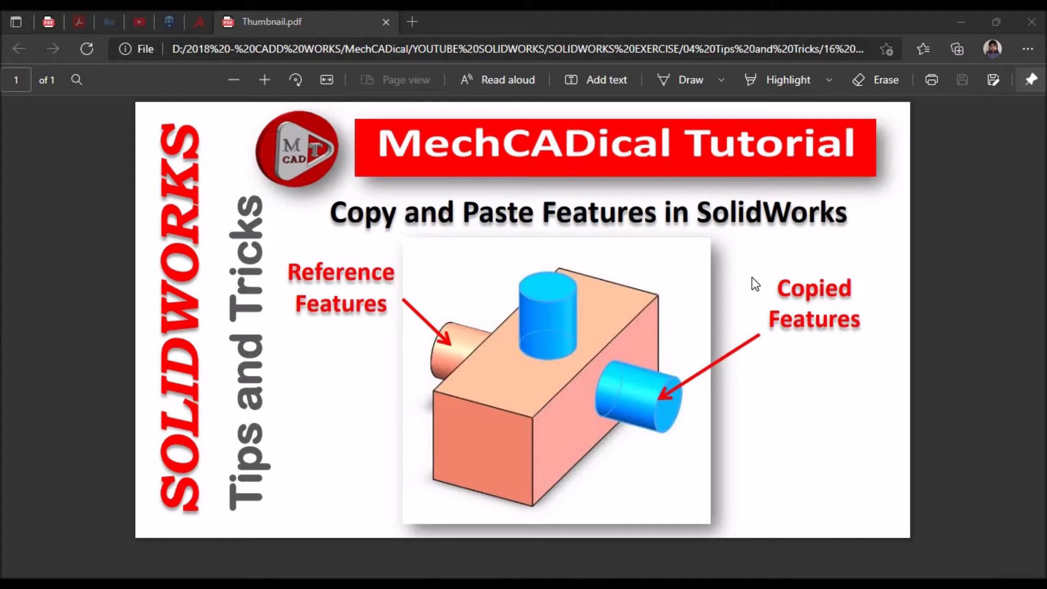
mouse_move(463, 353)
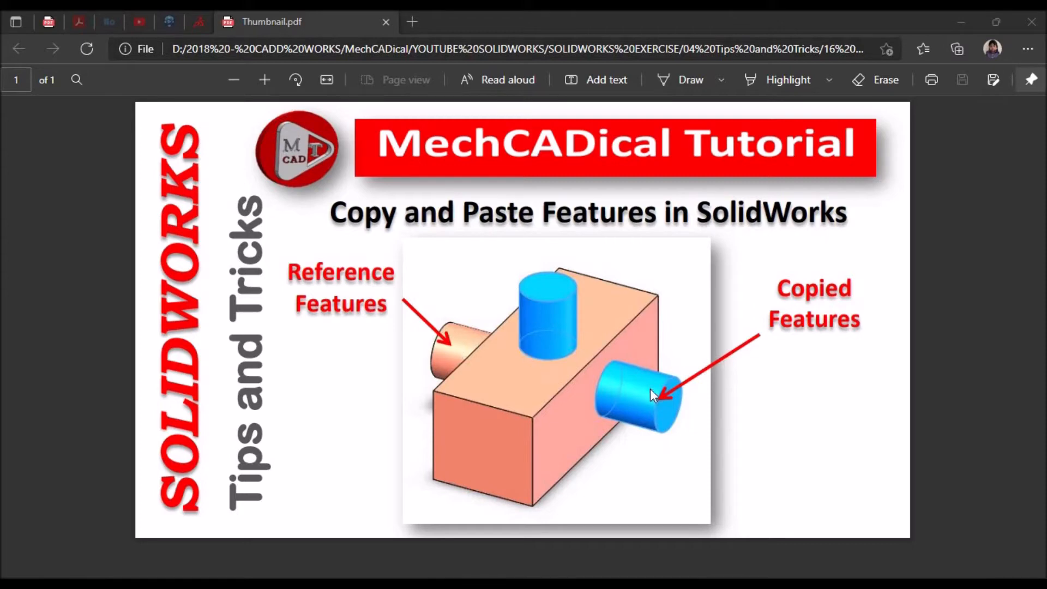
mouse_move(620, 353)
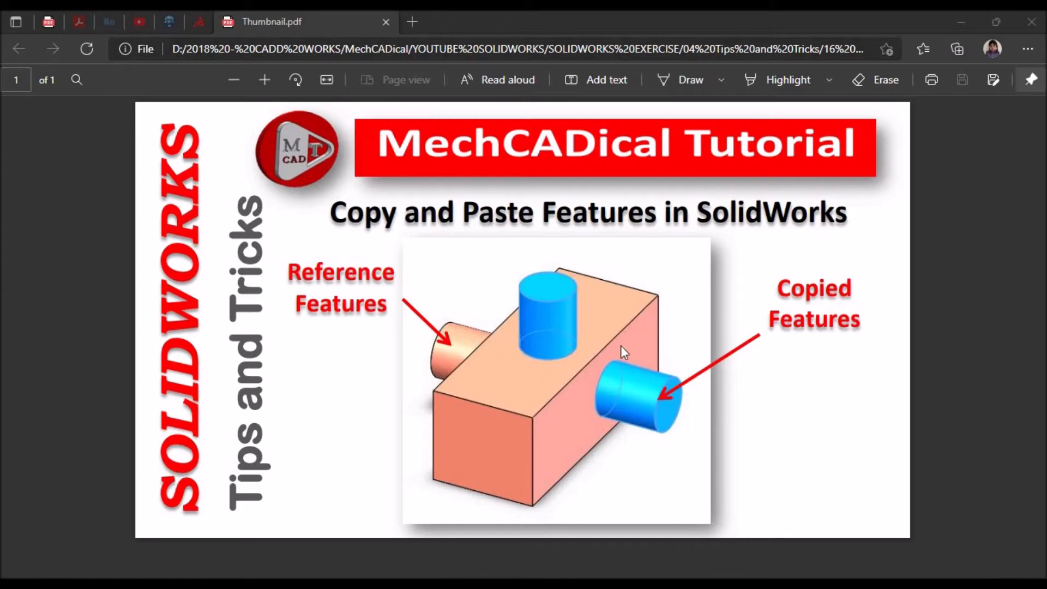
mouse_move(542, 324)
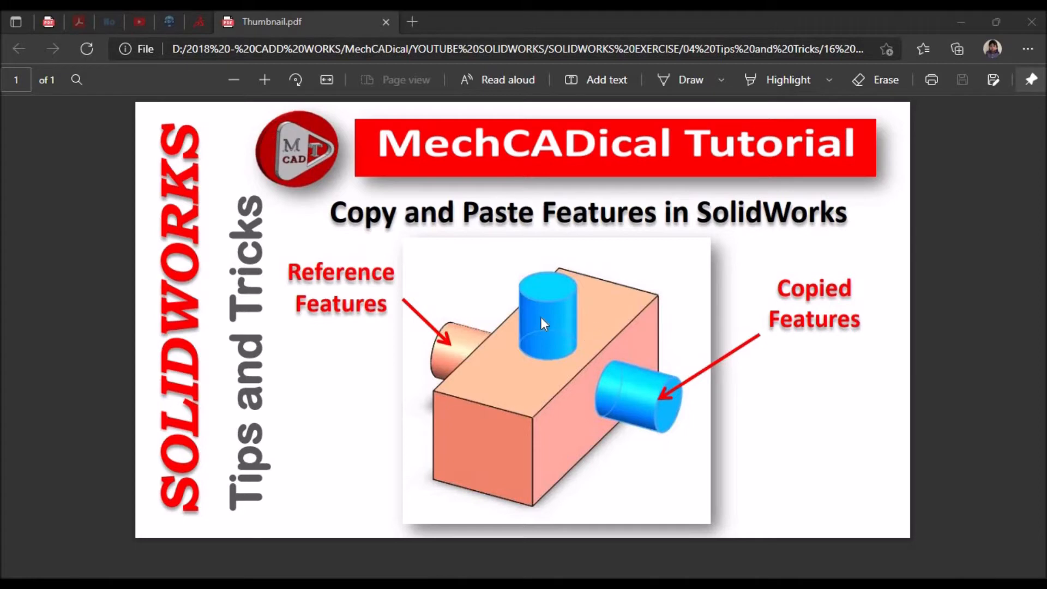
mouse_move(238, 575)
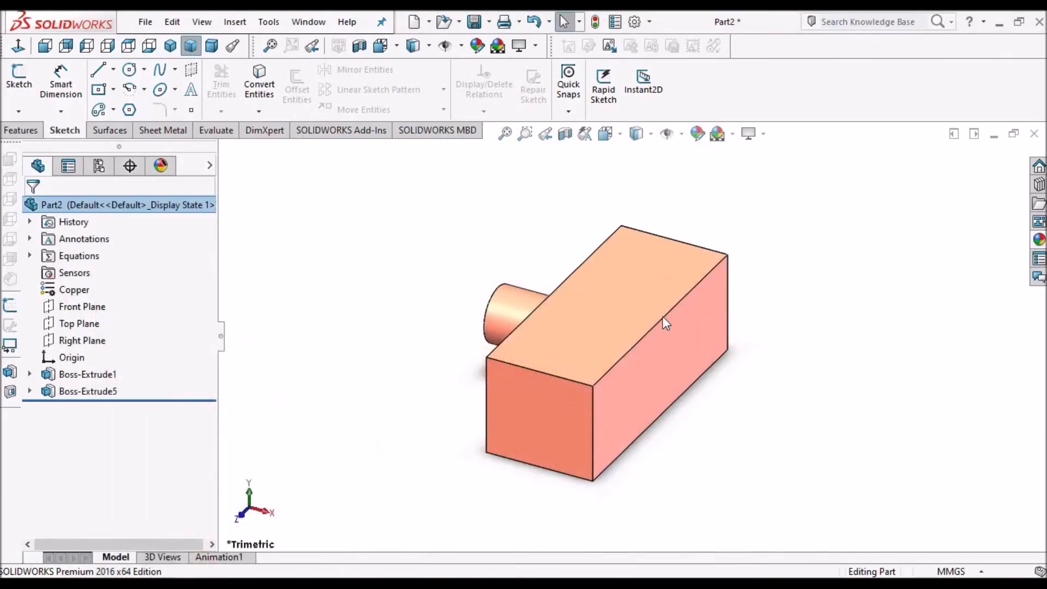
mouse_move(672, 362)
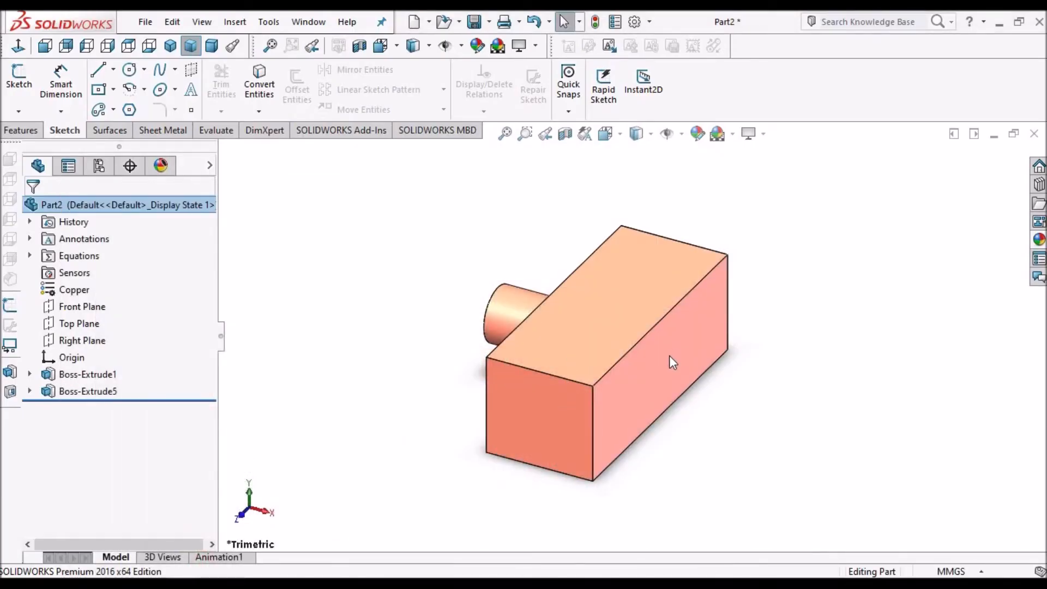
Step: Copy Boss-Extrude5 onto the block's right side face, creating Boss-Extrude8
click(87, 390)
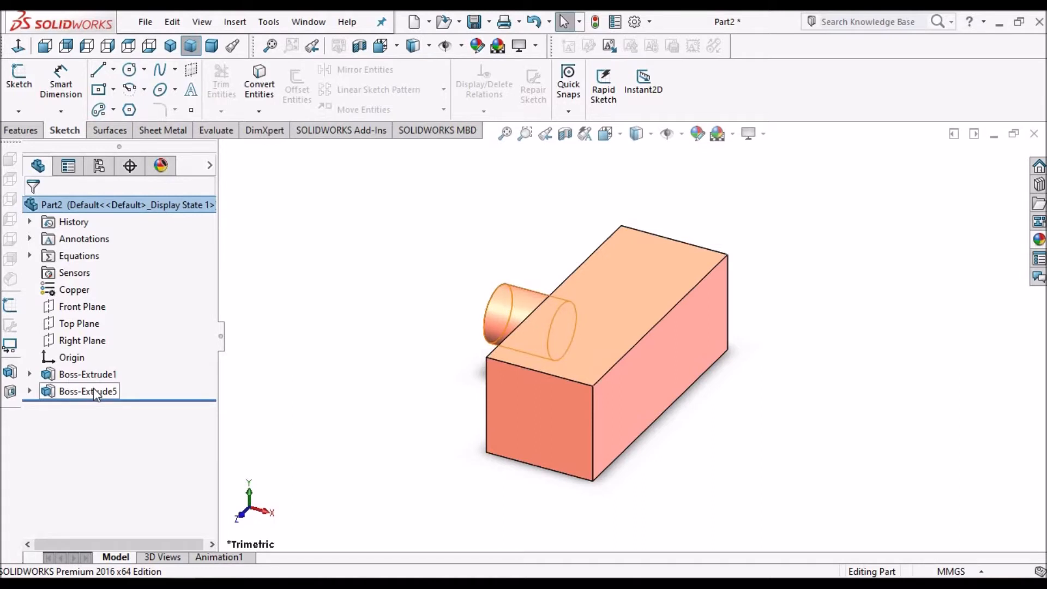
click(87, 391)
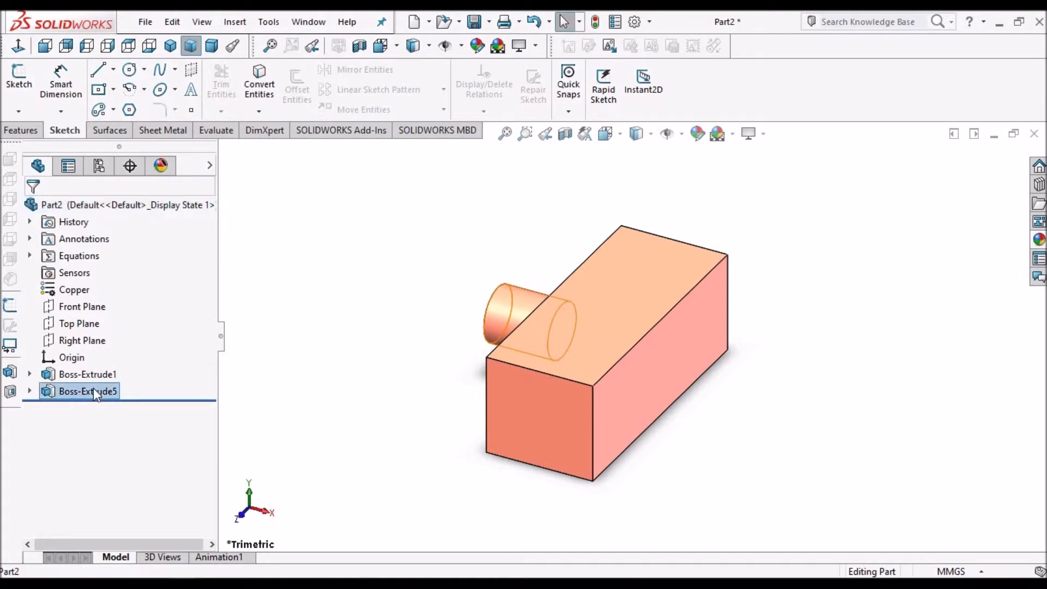
click(87, 390)
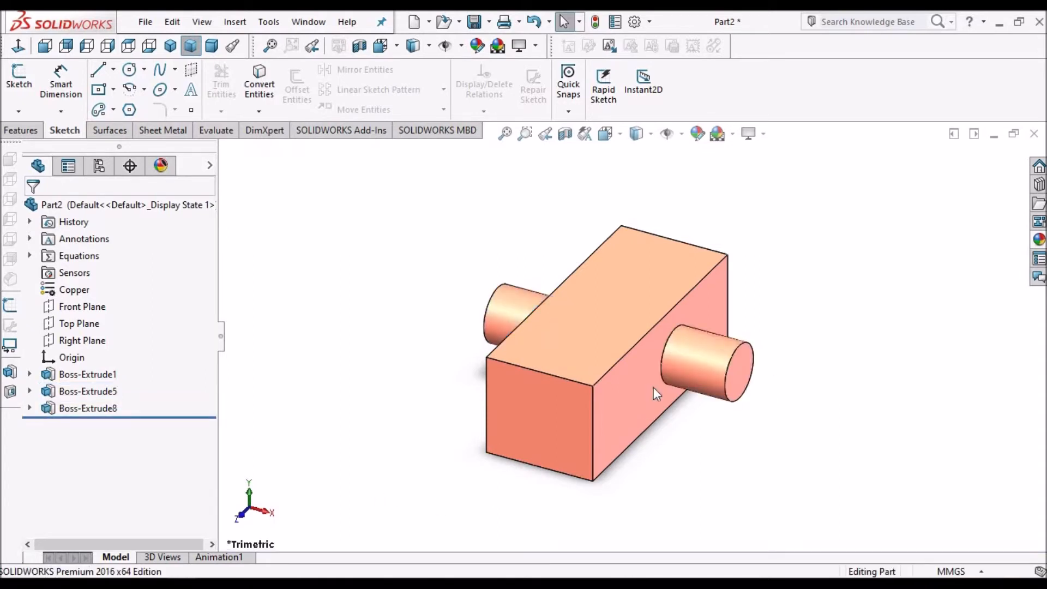
click(87, 391)
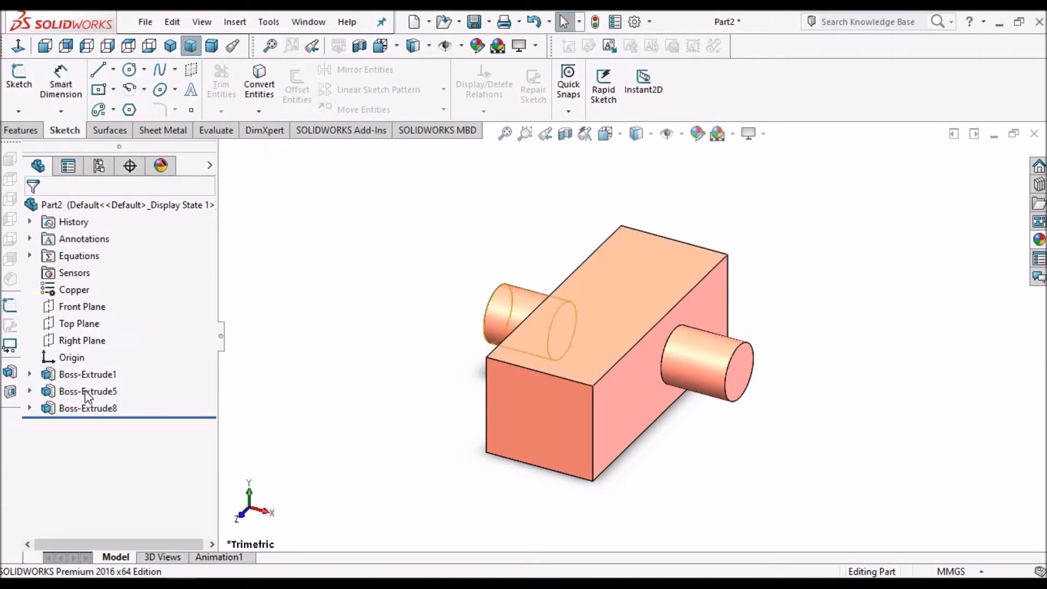
Step: Copy Boss-Extrude5 onto the block's top face as Boss-Extrude9
click(87, 391)
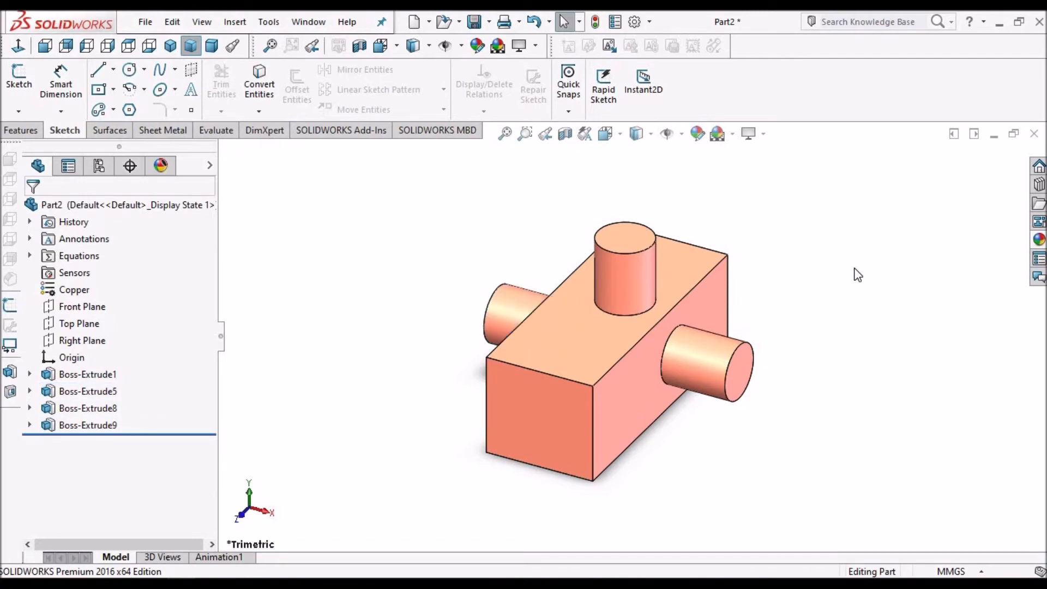
mouse_move(519, 323)
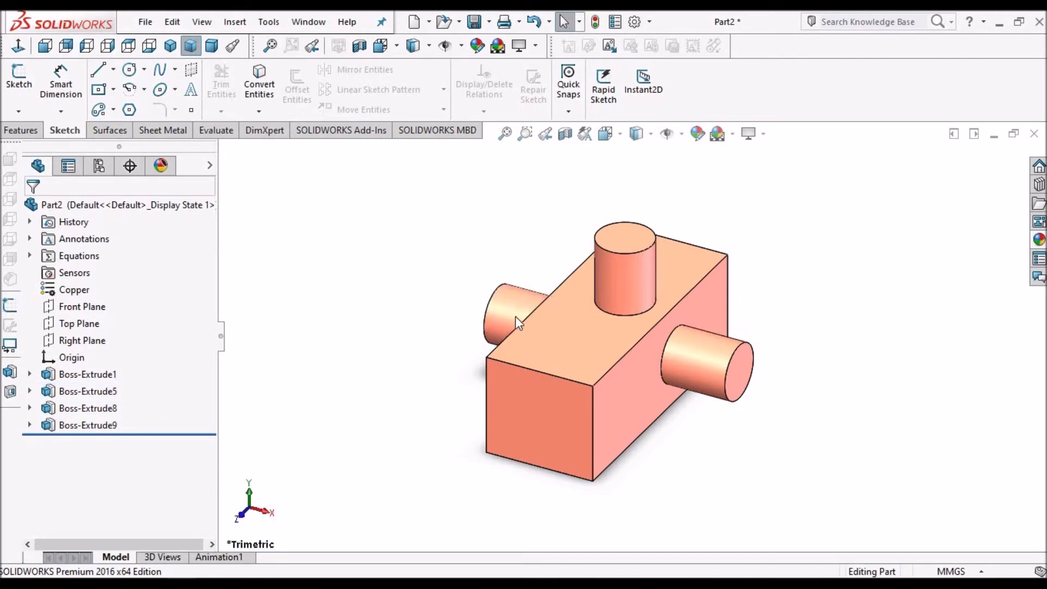
mouse_move(619, 333)
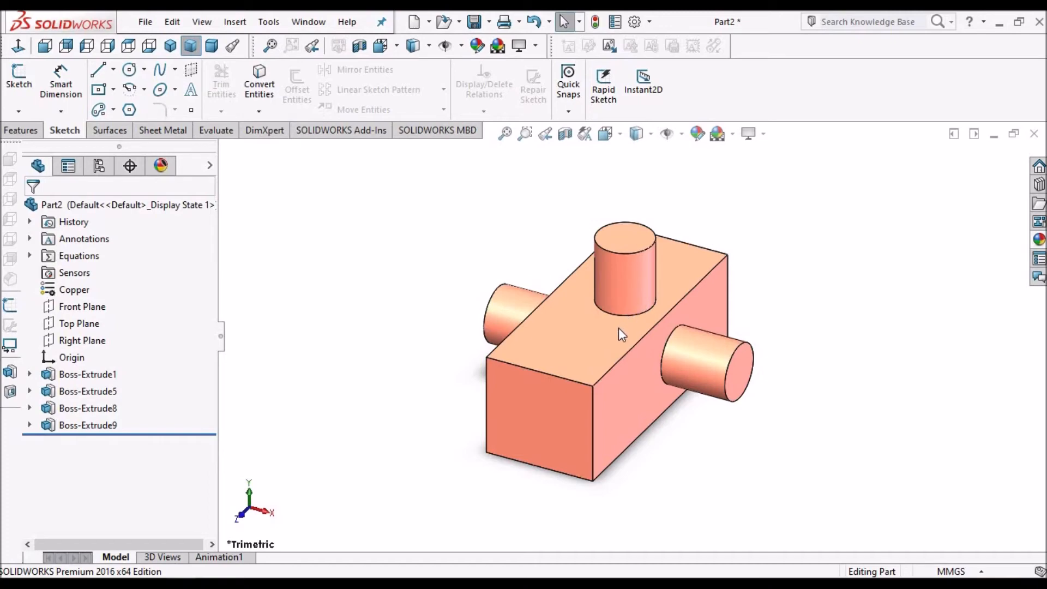
mouse_move(563, 378)
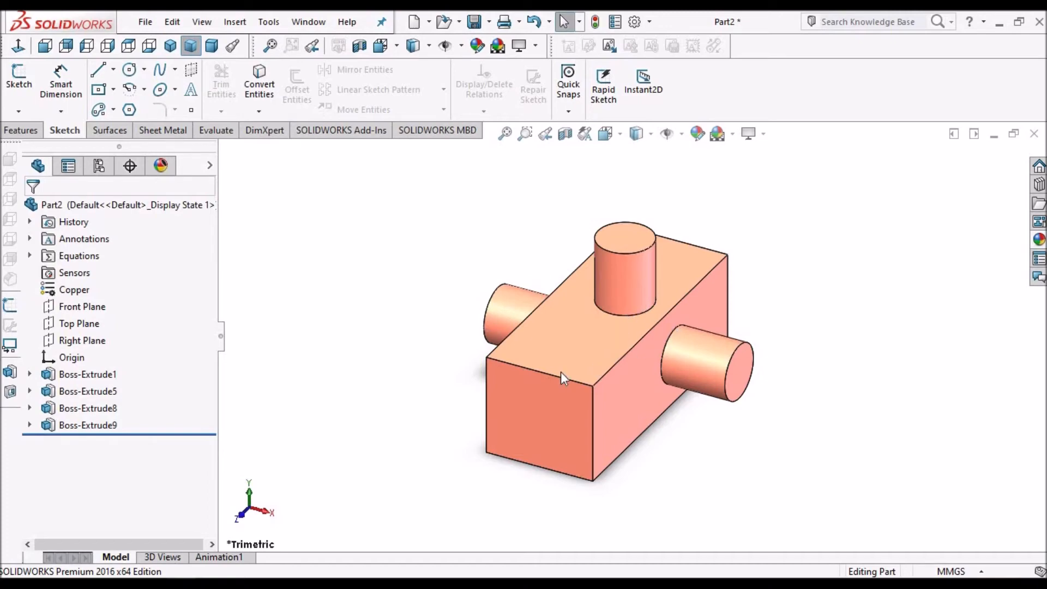
click(87, 408)
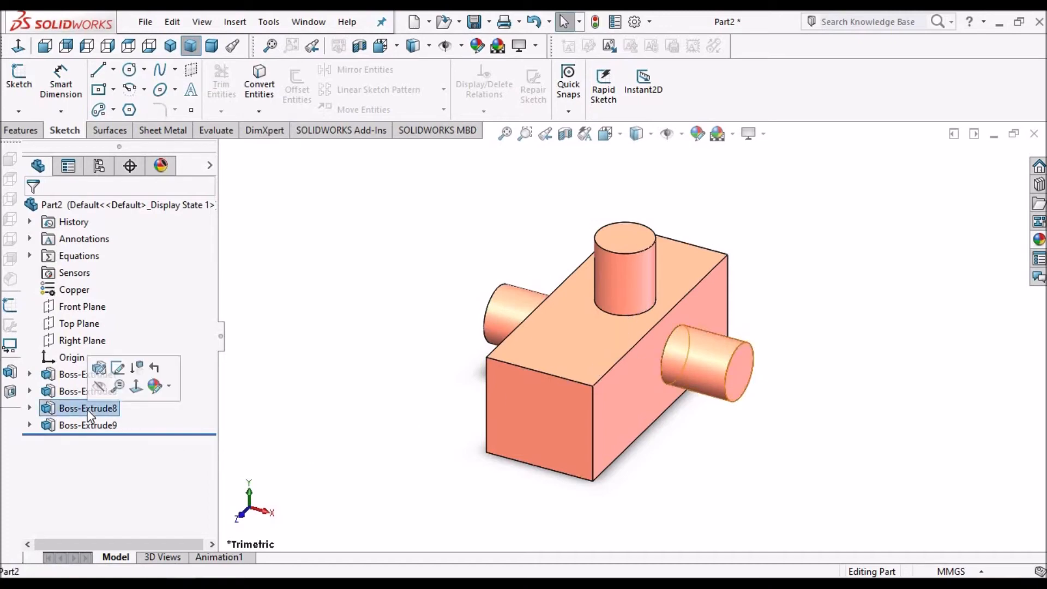
Step: Select Boss-Extrude5 and drag a copy toward the block's front end face
click(87, 390)
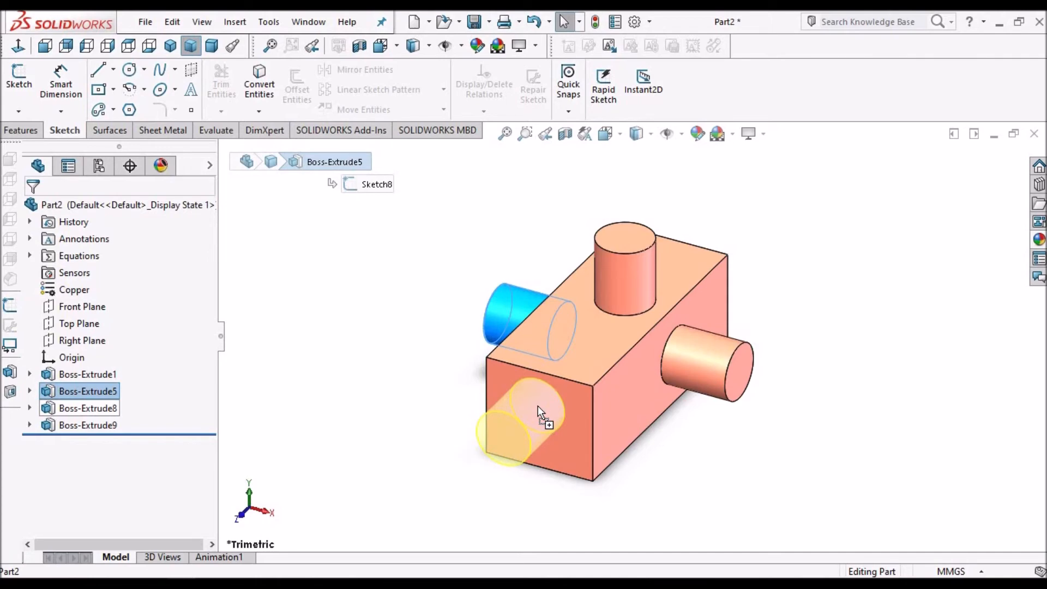
mouse_move(541, 417)
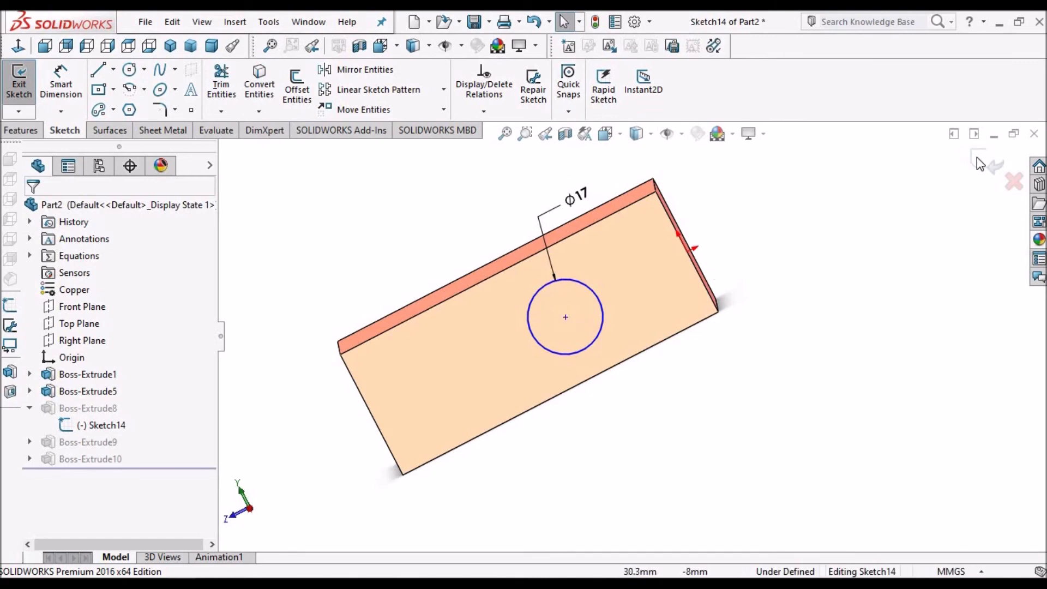
mouse_move(694, 287)
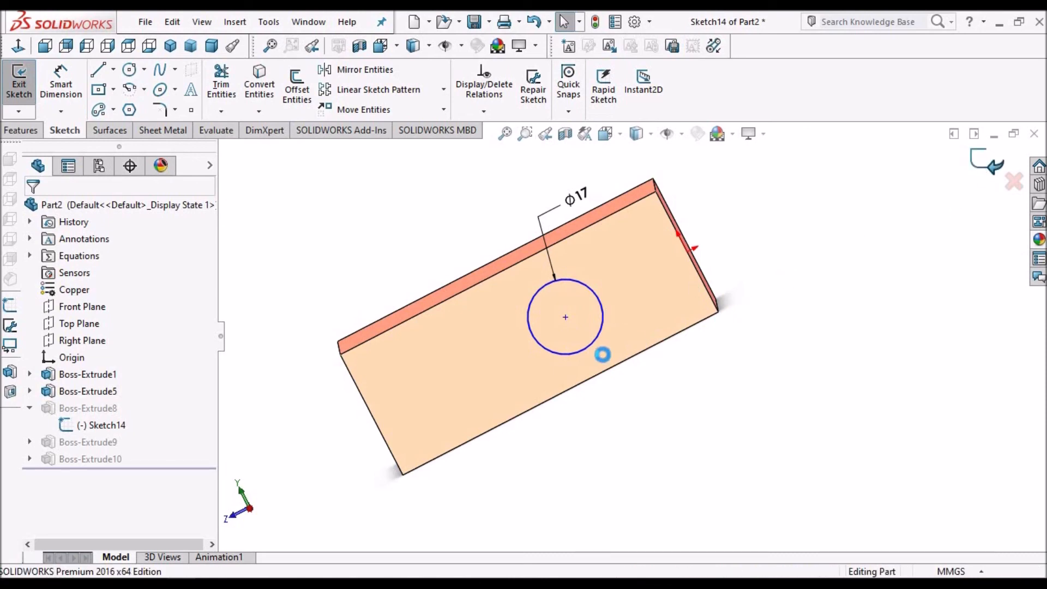
Step: Exit the Φ17 circle sketch to rebuild the part, adding Boss-Extrude10 on the front face
click(18, 82)
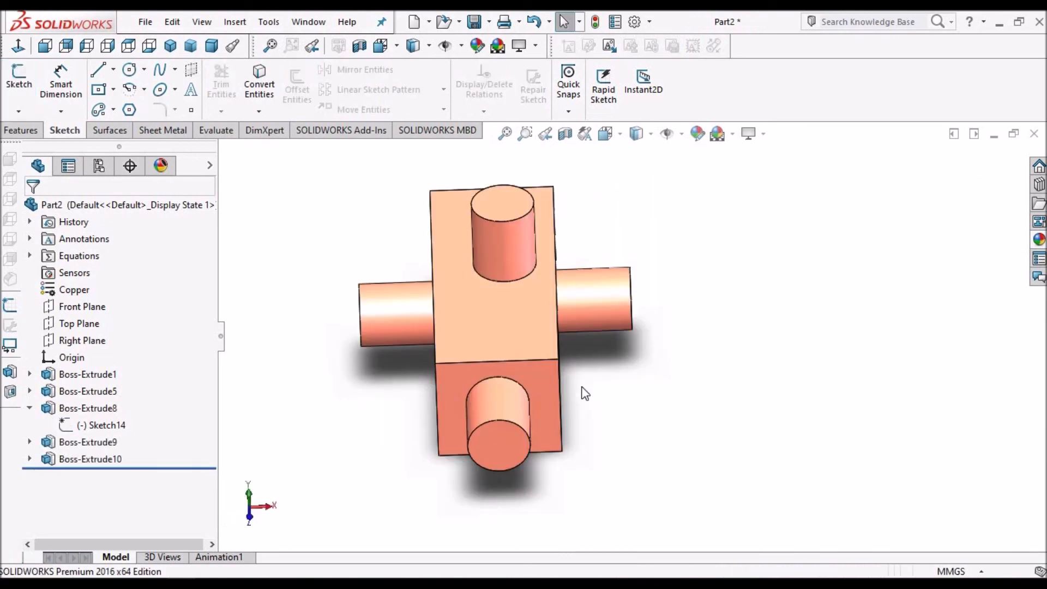